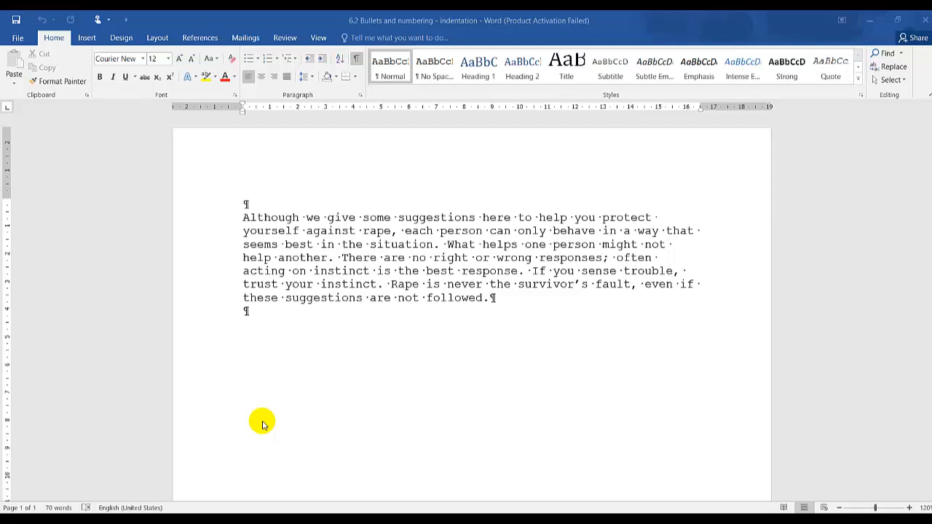
pyautogui.moveTo(388, 357)
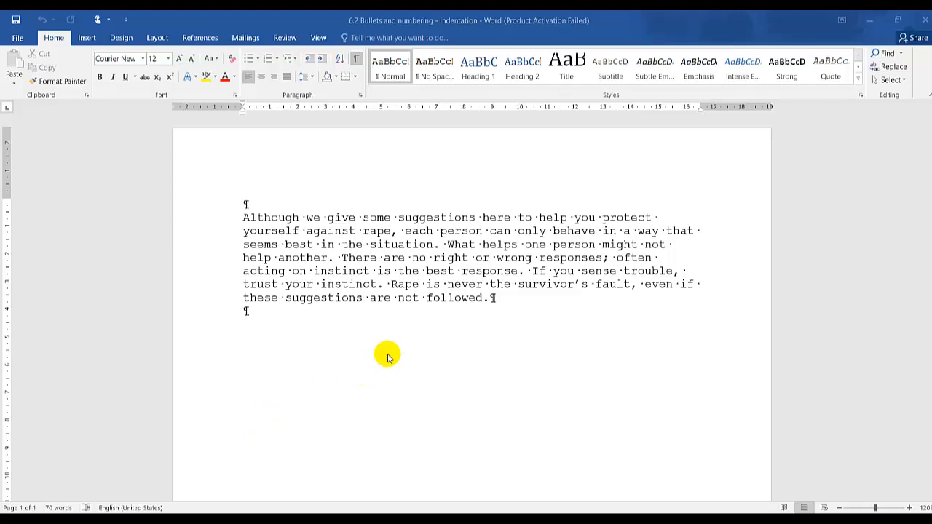
pyautogui.moveTo(328, 346)
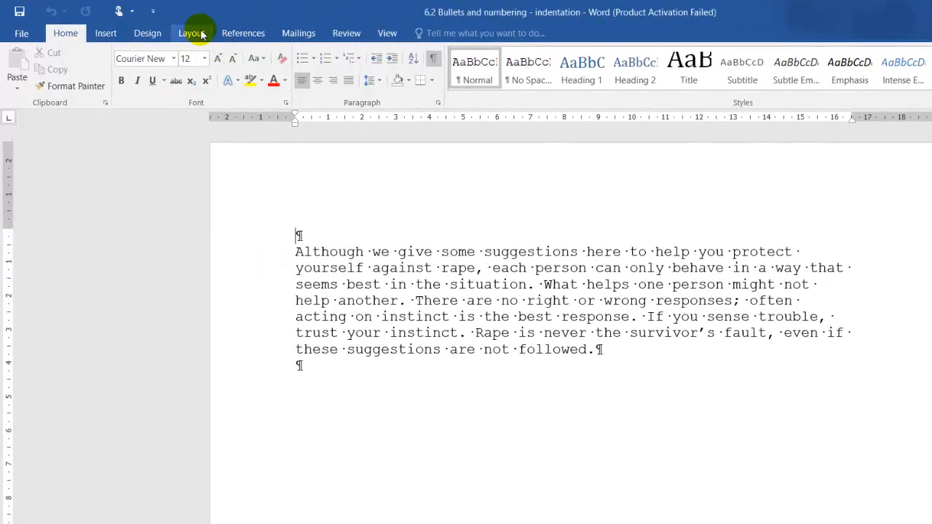
# Show the Layout ribbon for the one-paragraph document.
pyautogui.click(191, 32)
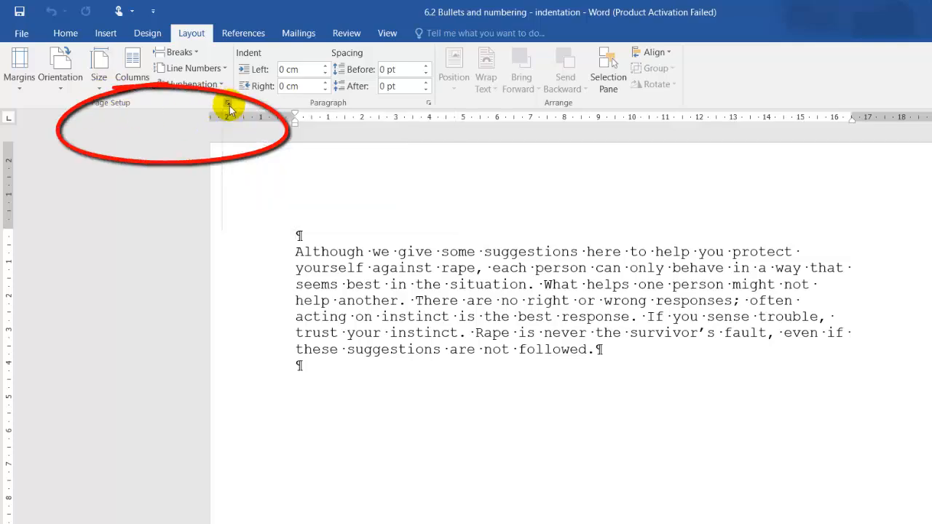
# Bring up Page Setup showing 2.54 cm margins on every side.
pyautogui.click(227, 104)
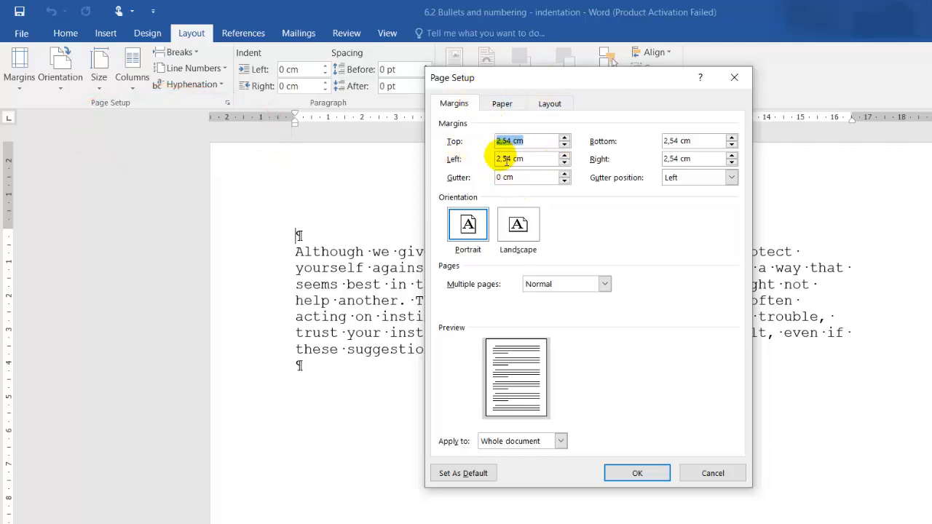
pyautogui.click(454, 141)
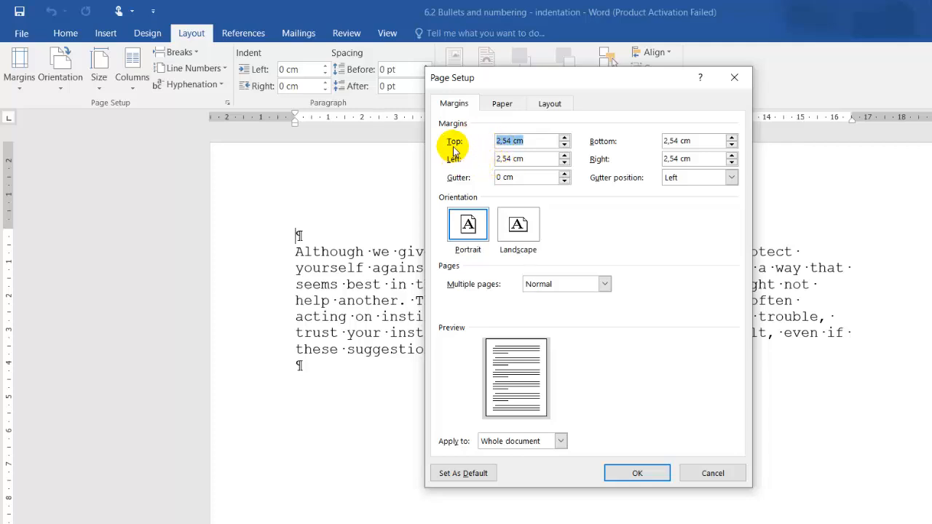
pyautogui.moveTo(495, 172)
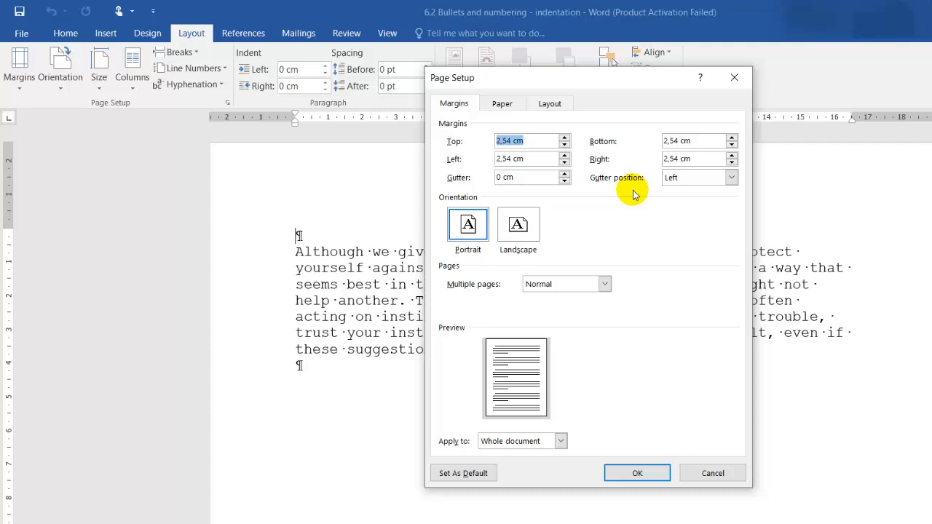
pyautogui.moveTo(513, 393)
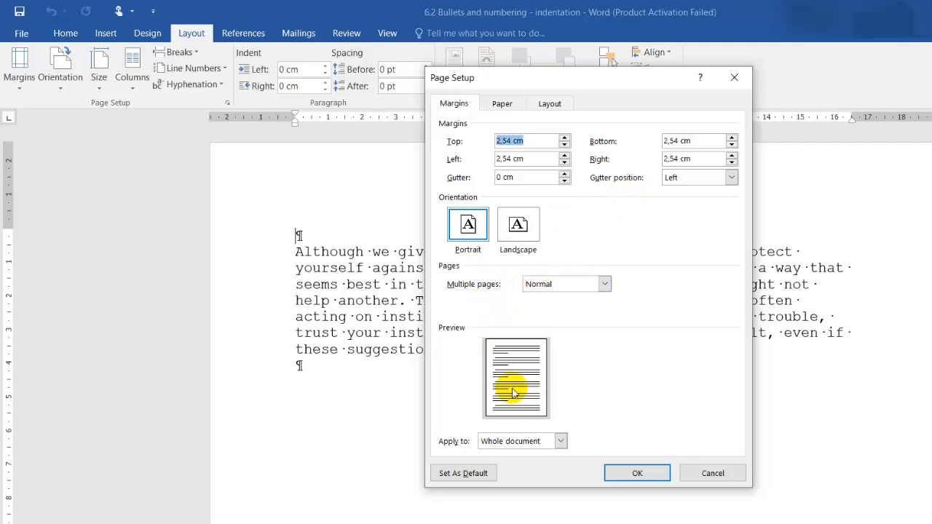
pyautogui.moveTo(500, 428)
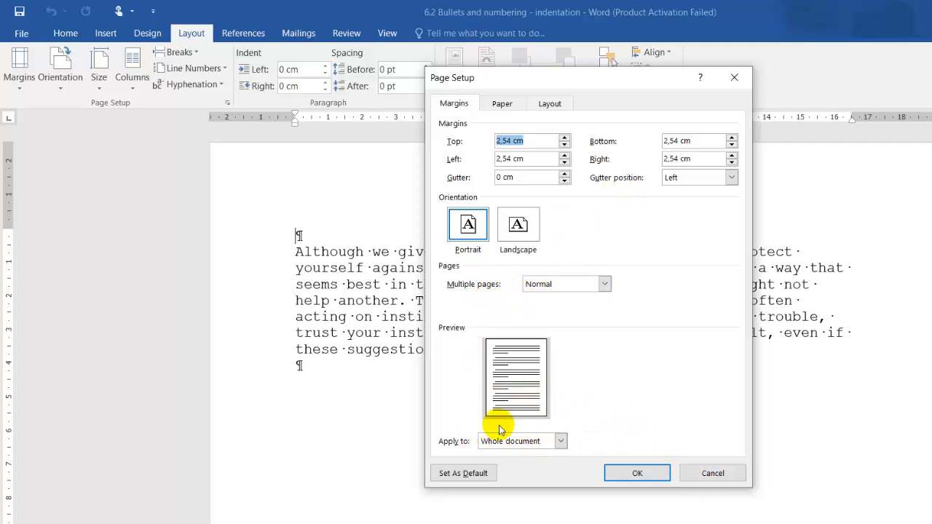
pyautogui.moveTo(579, 386)
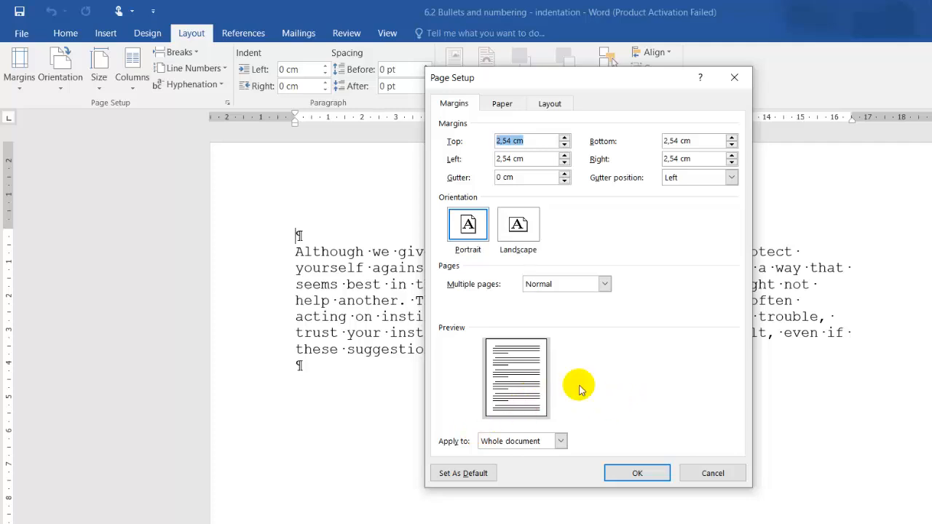
pyautogui.moveTo(570, 331)
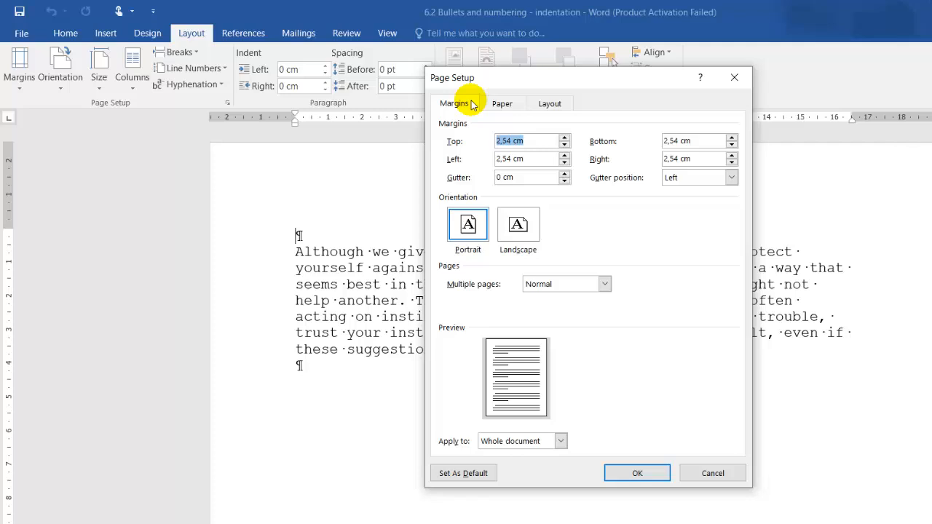
# Review the Paper settings, keeping the size as Letter (21.59 × 27.94 cm).
pyautogui.click(501, 104)
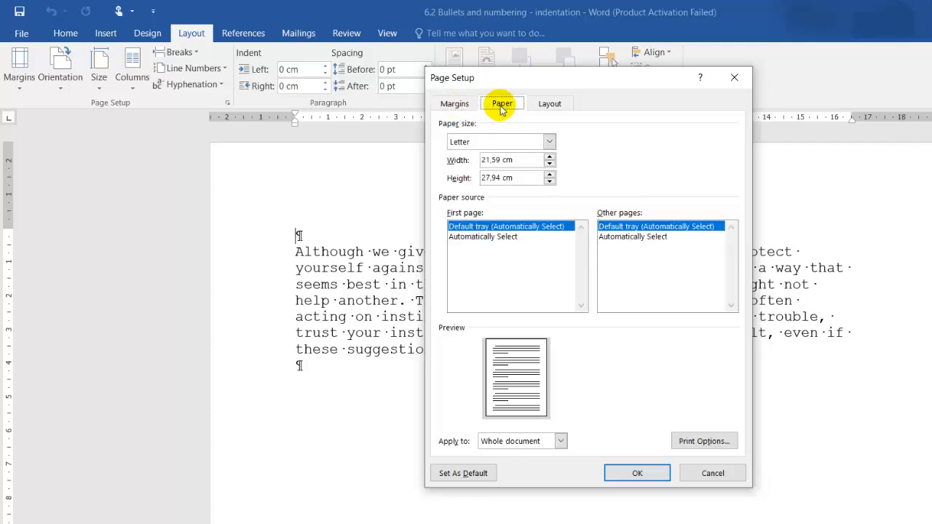
pyautogui.moveTo(472, 131)
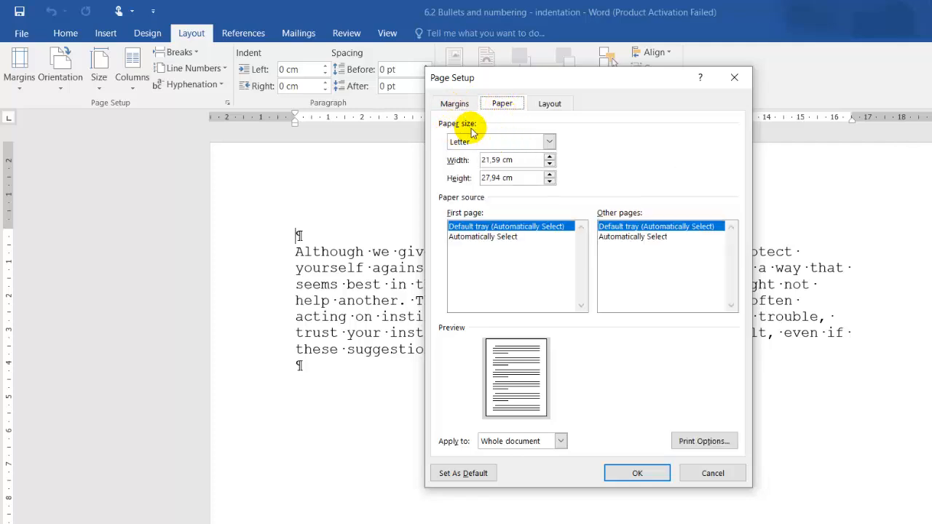
pyautogui.click(549, 141)
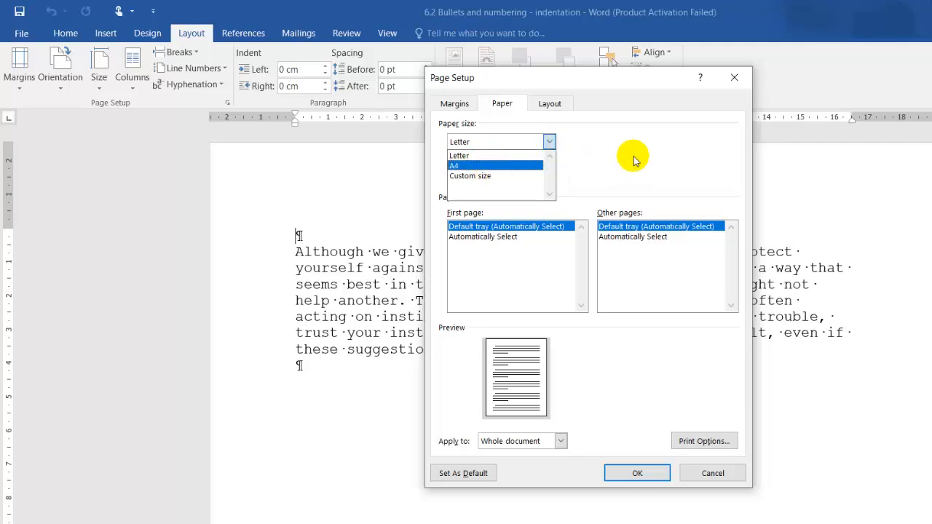
pyautogui.click(458, 154)
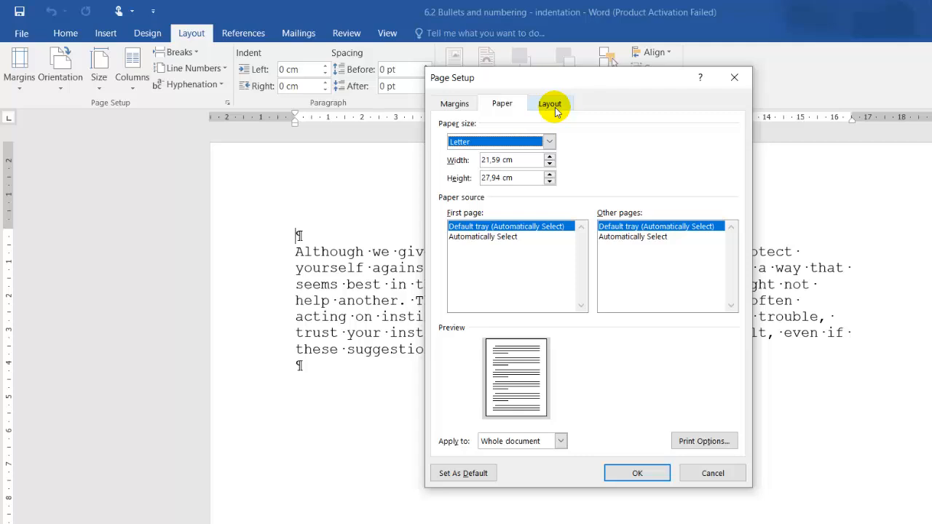
# Review the Layout settings with vertical alignment Top, then cancel Page Setup unchanged.
pyautogui.click(550, 102)
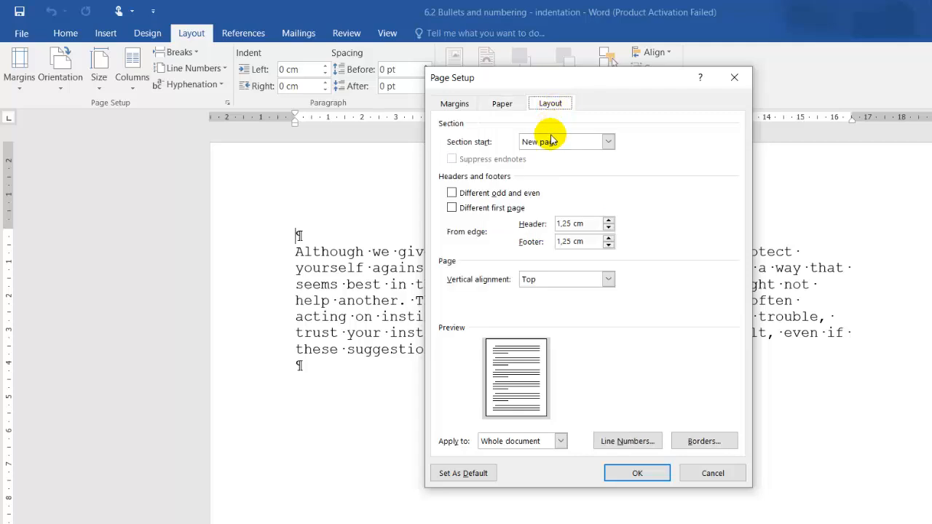
pyautogui.moveTo(493, 279)
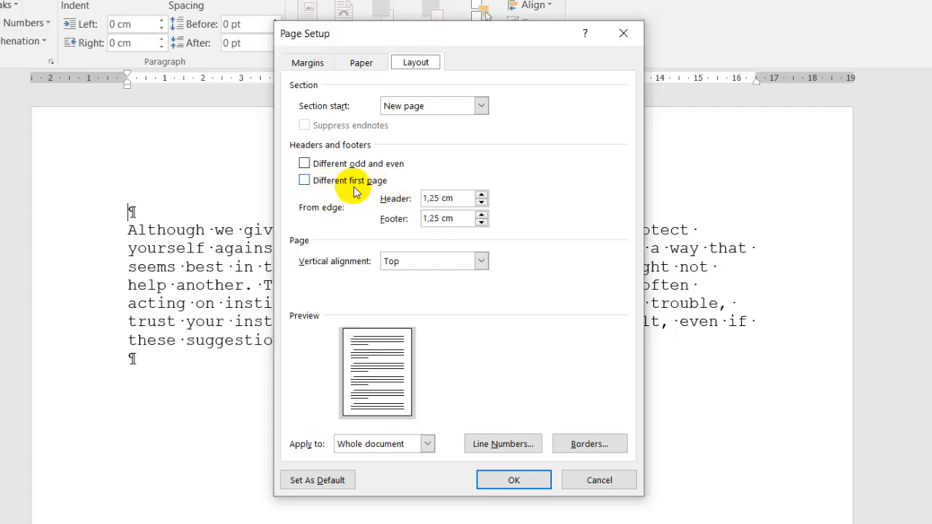
pyautogui.moveTo(306, 284)
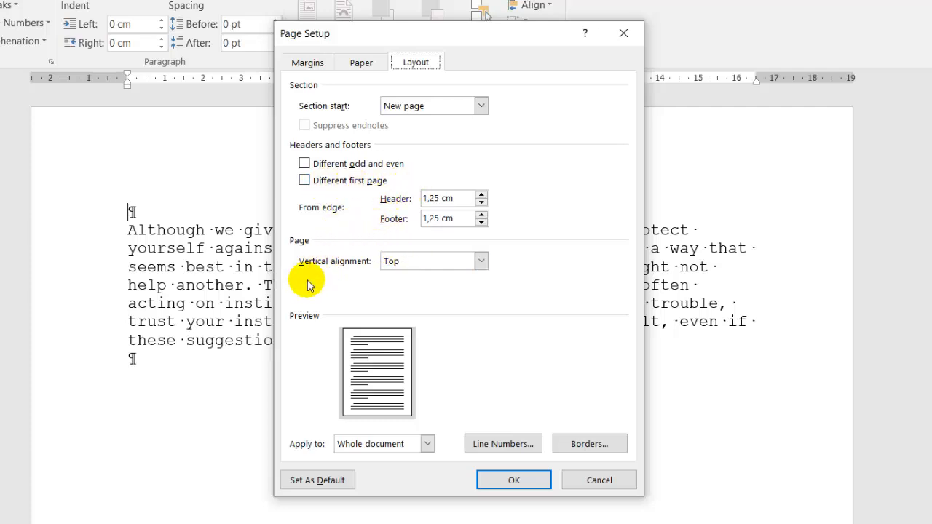
pyautogui.moveTo(352, 283)
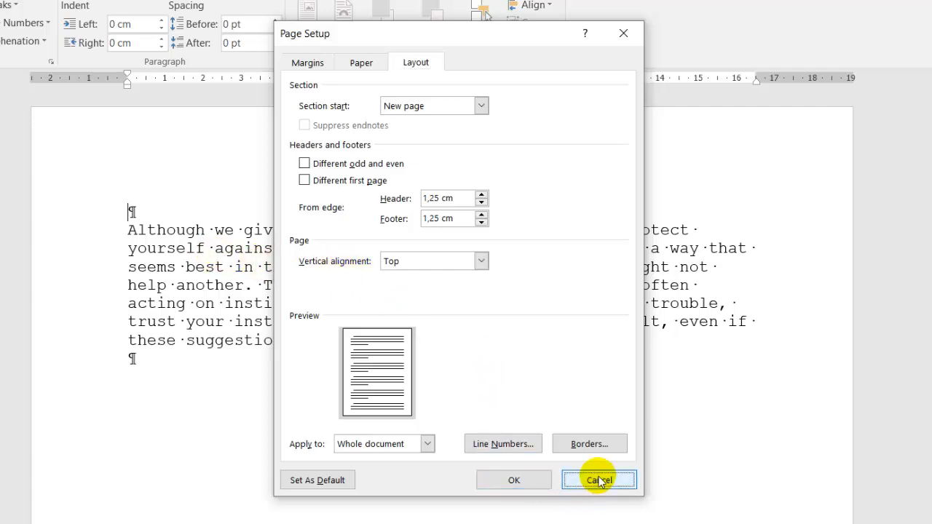
pyautogui.click(598, 481)
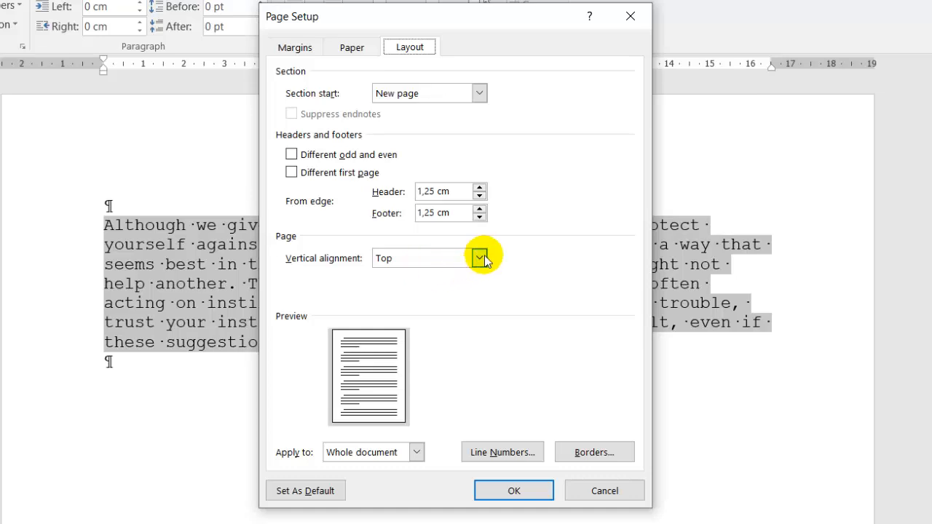
# Set vertical alignment to Center, applied to the whole document.
pyautogui.click(479, 259)
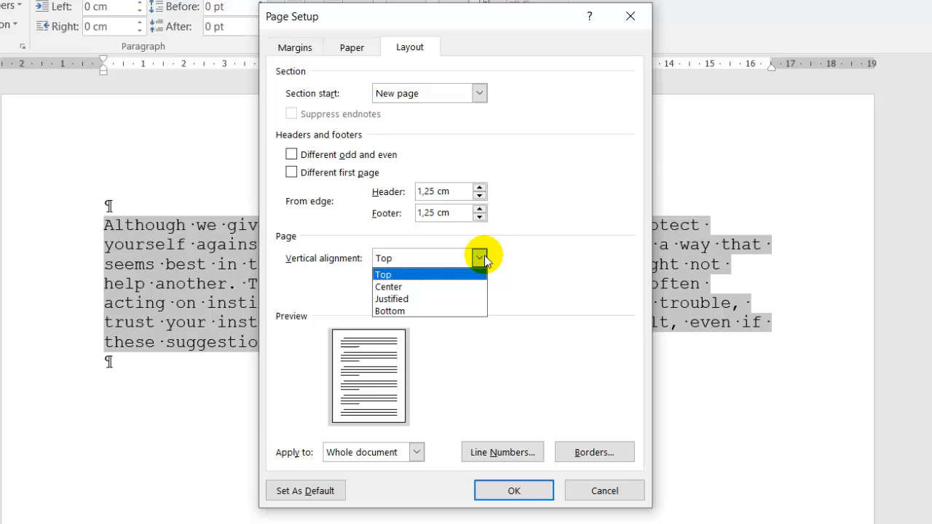
pyautogui.moveTo(448, 298)
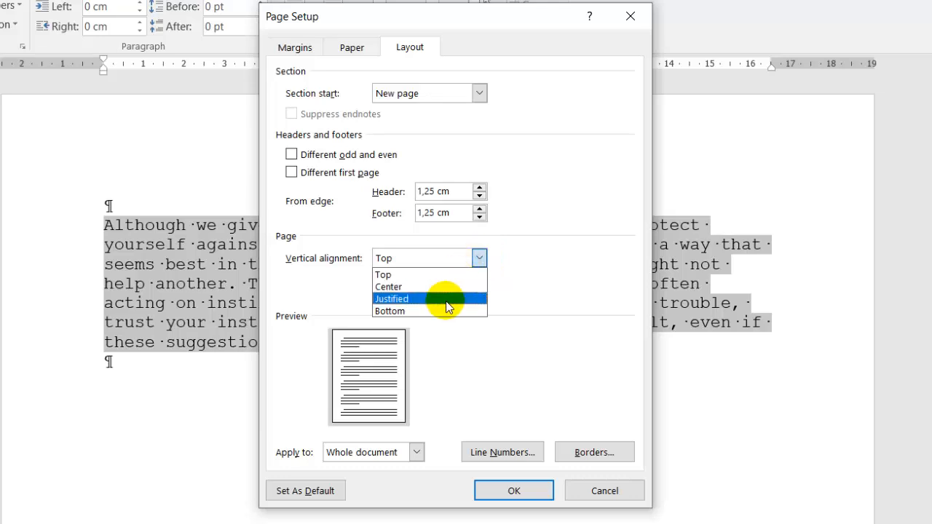
pyautogui.moveTo(439, 316)
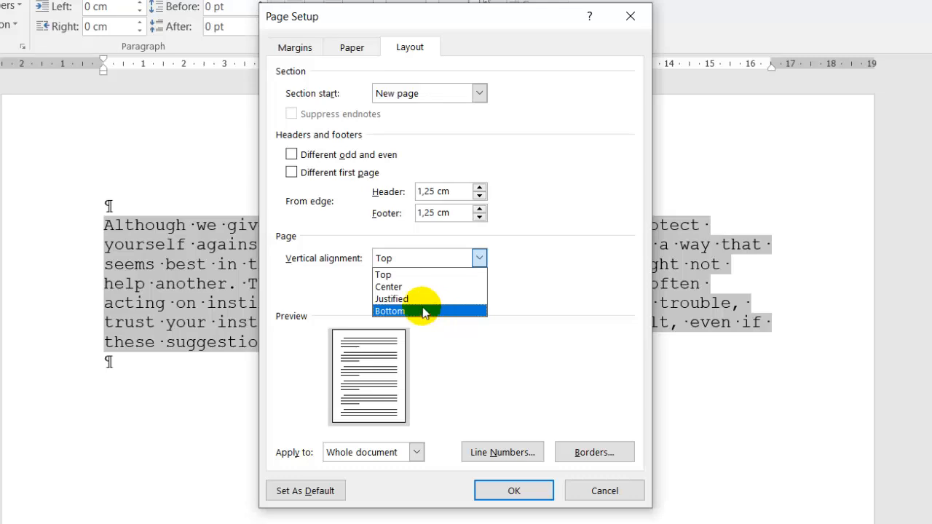
pyautogui.moveTo(396, 286)
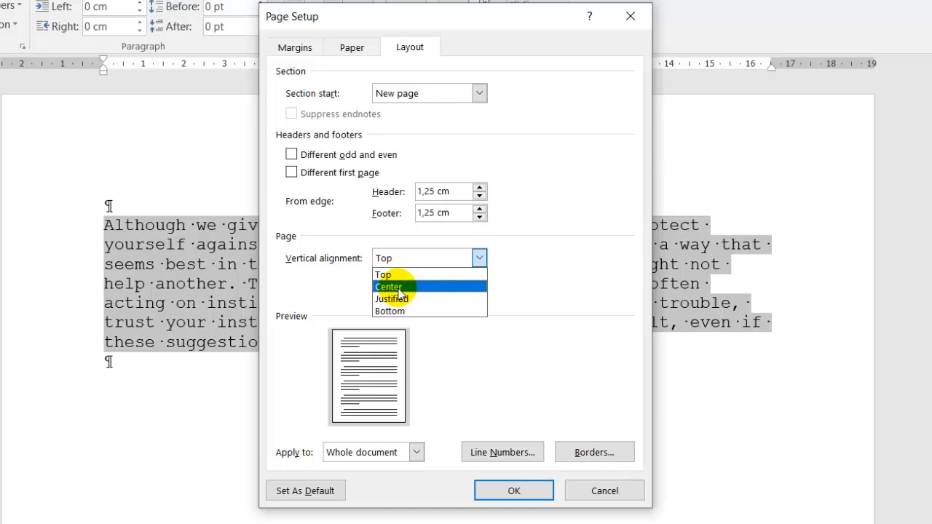
pyautogui.click(387, 285)
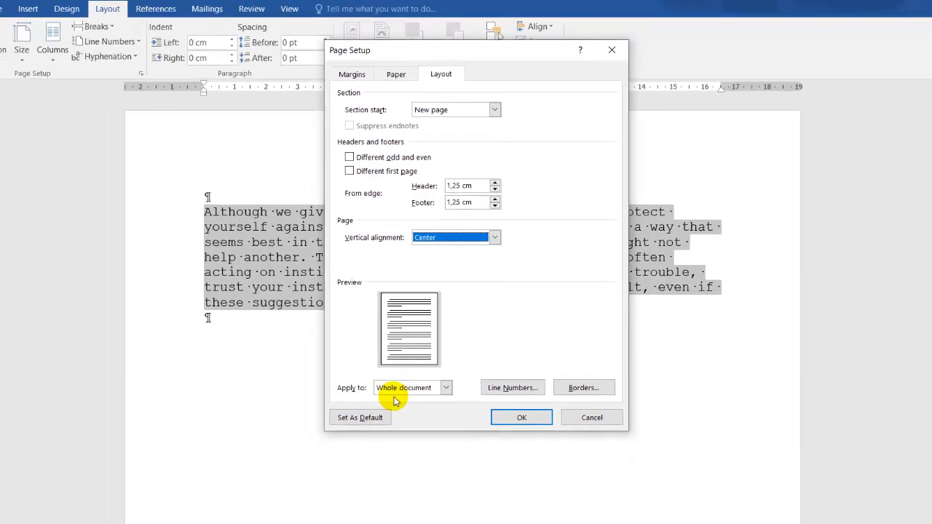
pyautogui.click(445, 388)
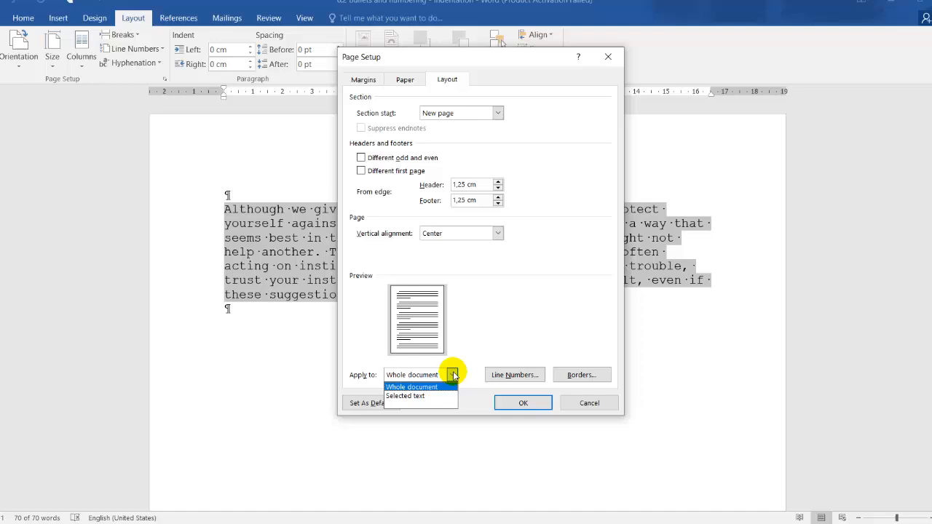
pyautogui.moveTo(419, 396)
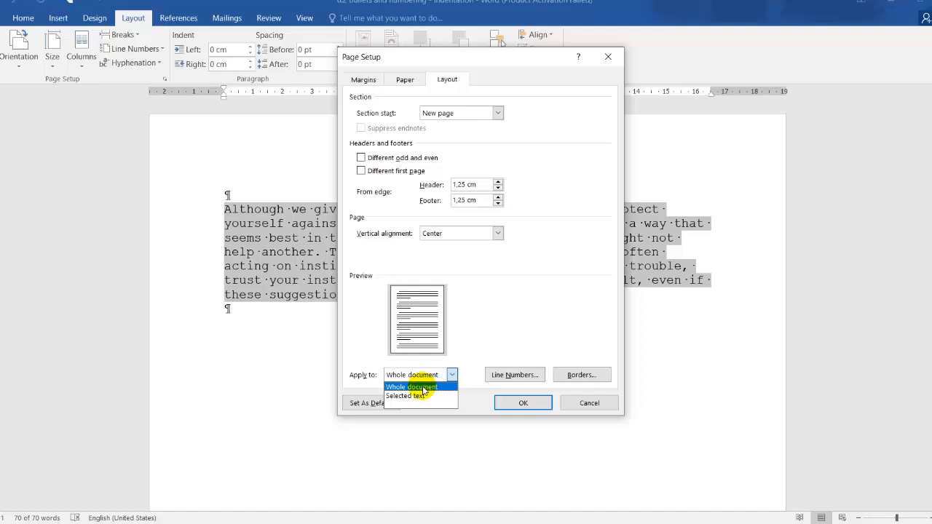
pyautogui.moveTo(411, 396)
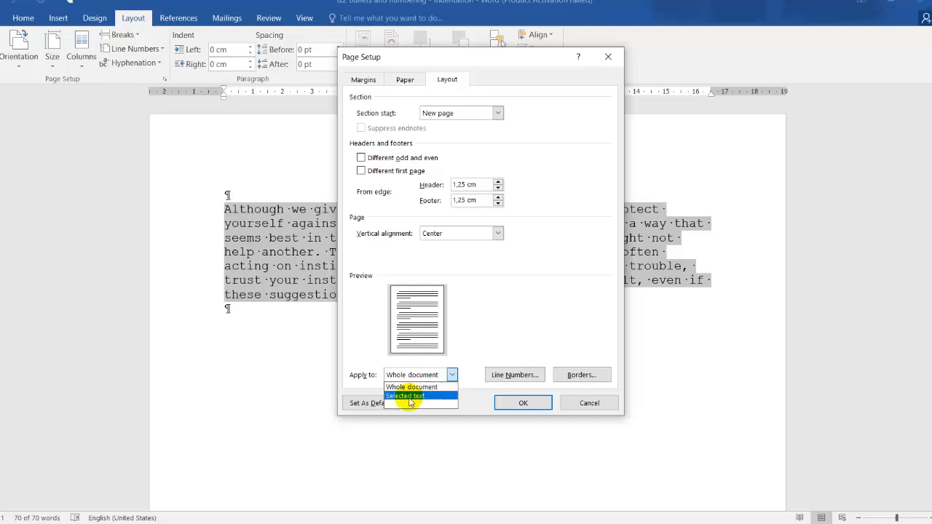
pyautogui.click(410, 388)
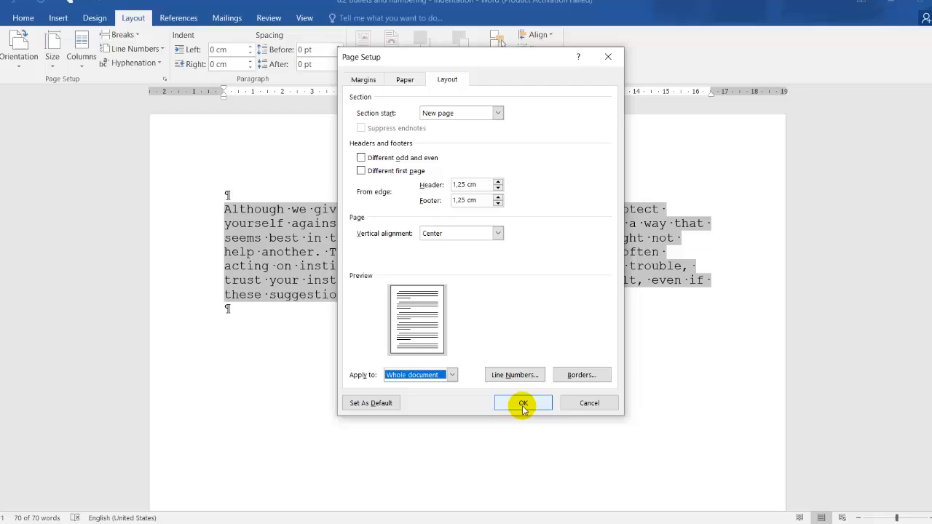
# Confirm Page Setup so the paragraph sits vertically centered on the page.
pyautogui.click(522, 402)
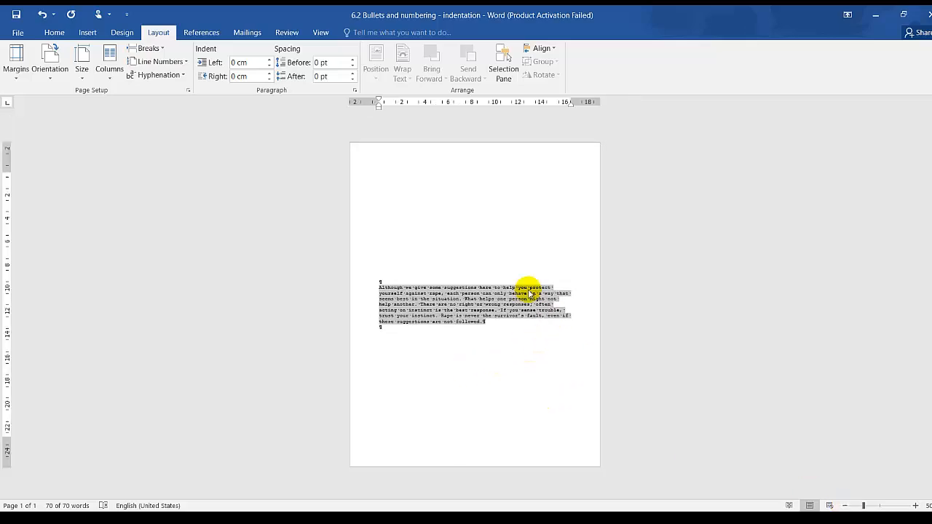
pyautogui.moveTo(421, 291)
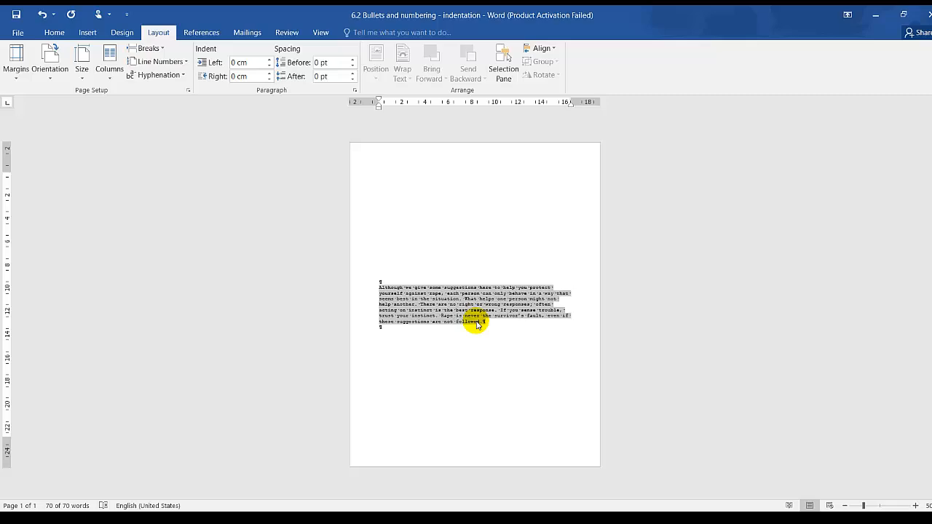
pyautogui.moveTo(486, 326)
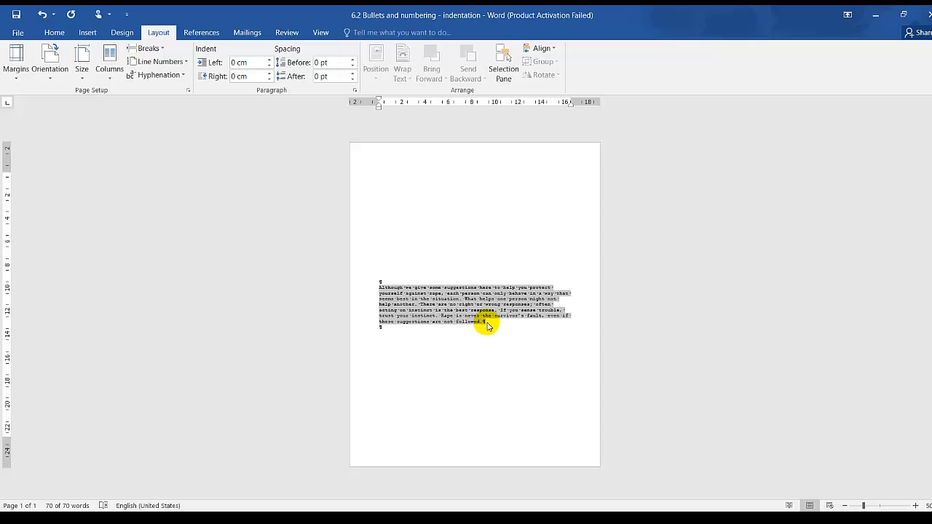
pyautogui.click(916, 505)
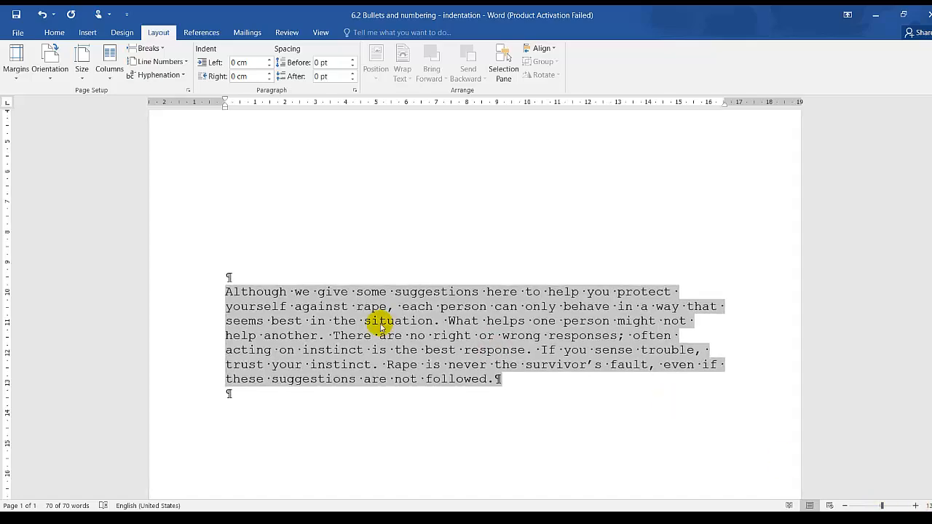
pyautogui.moveTo(454, 321)
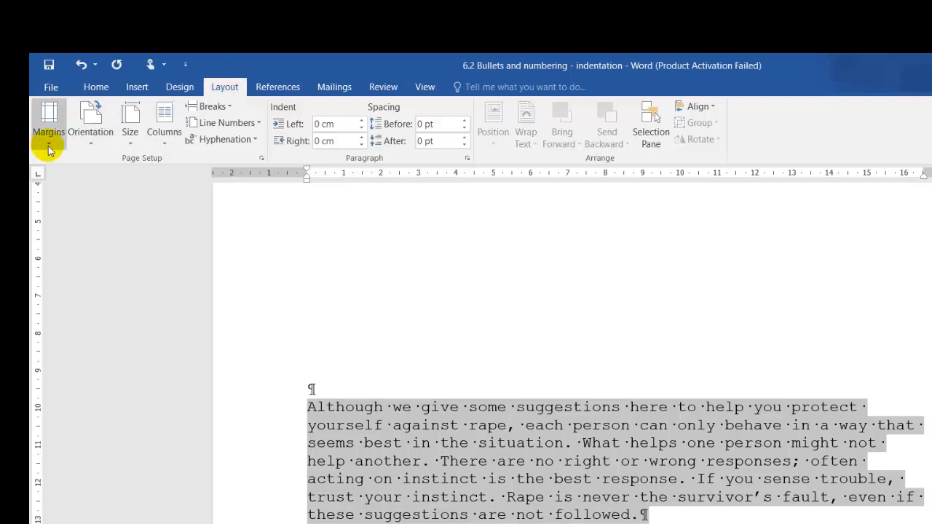
pyautogui.moveTo(90, 120)
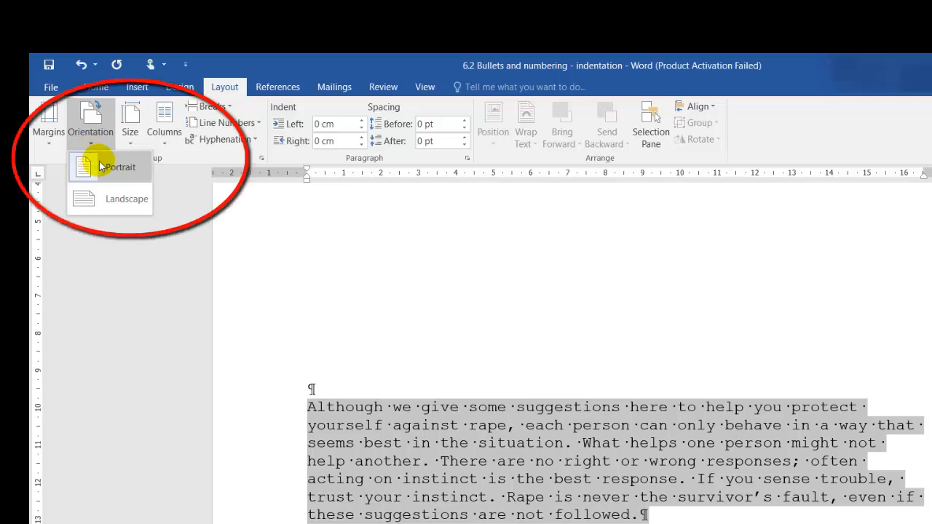
pyautogui.moveTo(129, 132)
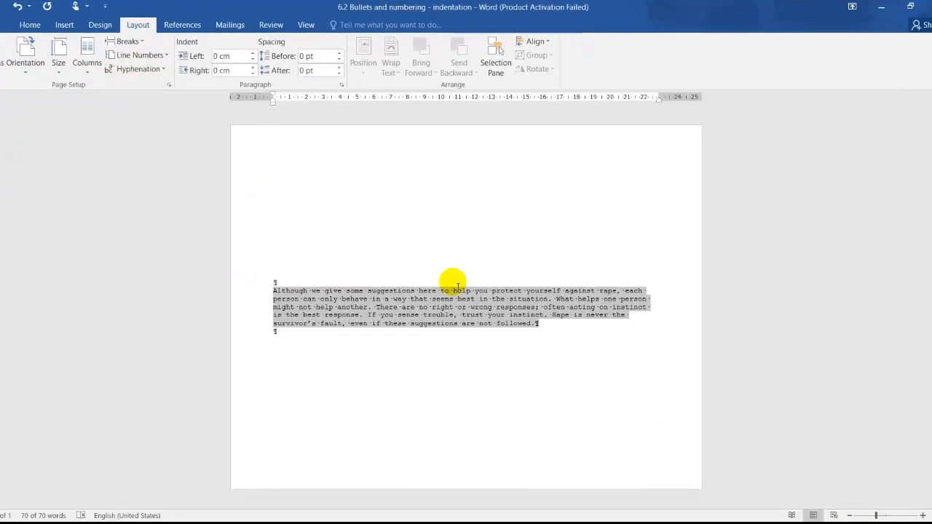
# With the page in landscape, list the paper sizes Letter and A4.
pyautogui.click(58, 56)
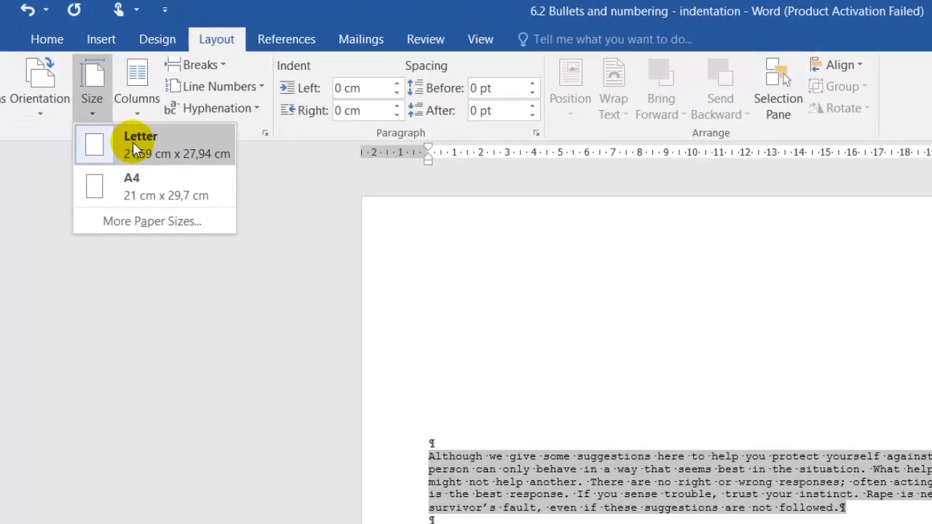
pyautogui.moveTo(143, 195)
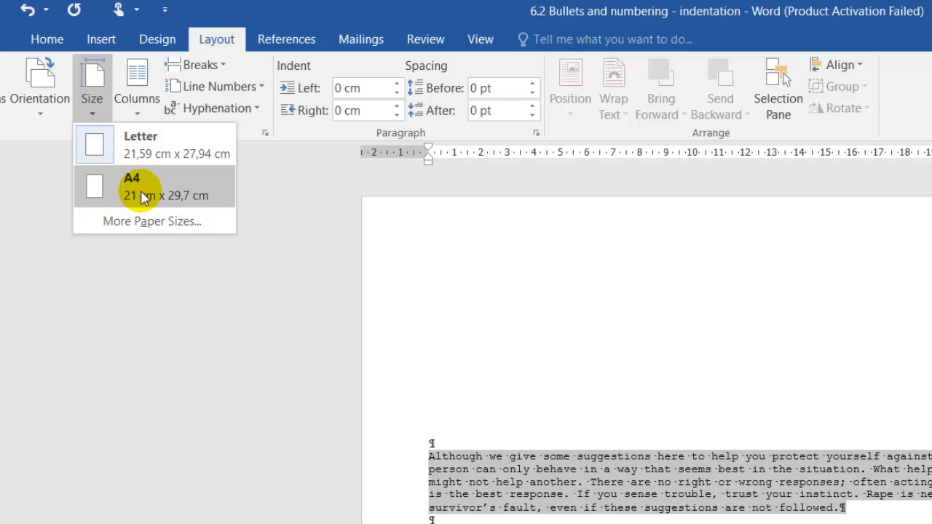